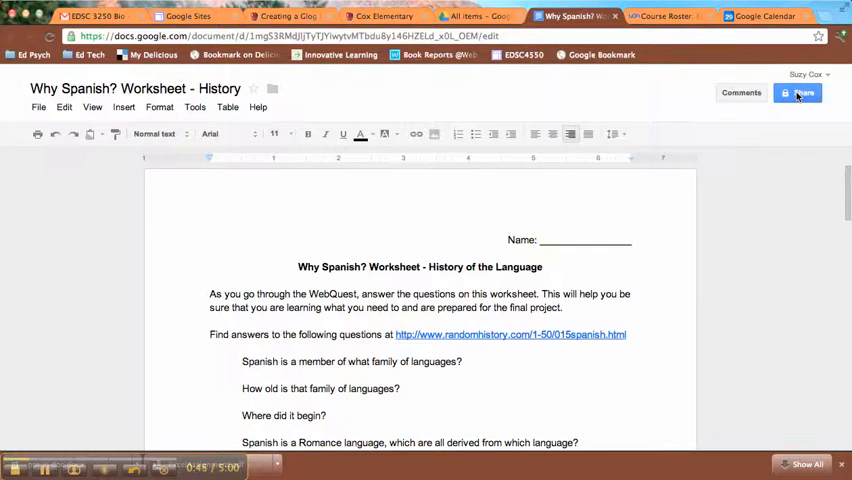
Step: Open sharing settings for the 'Why Spanish? Worksheet - History' document
click(798, 92)
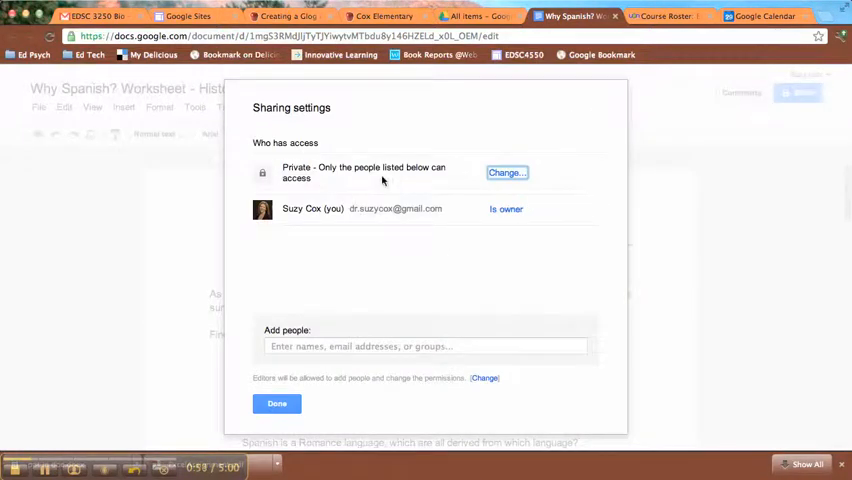
mouse_move(294, 192)
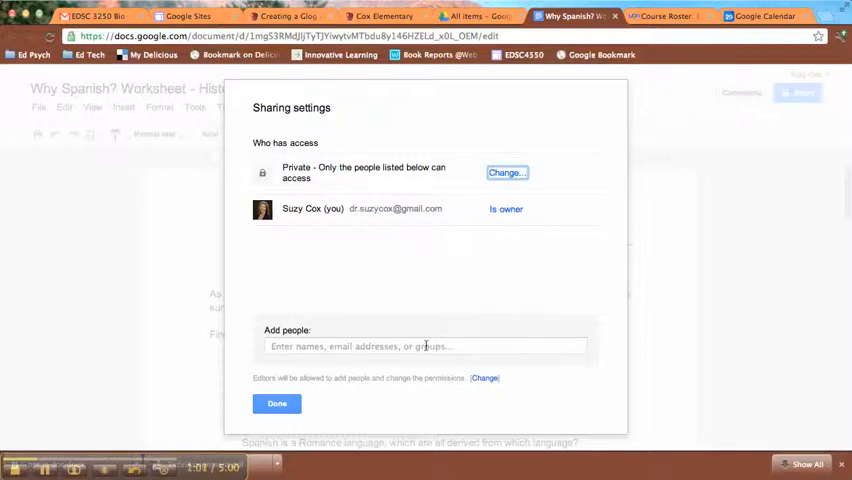
mouse_move(468, 274)
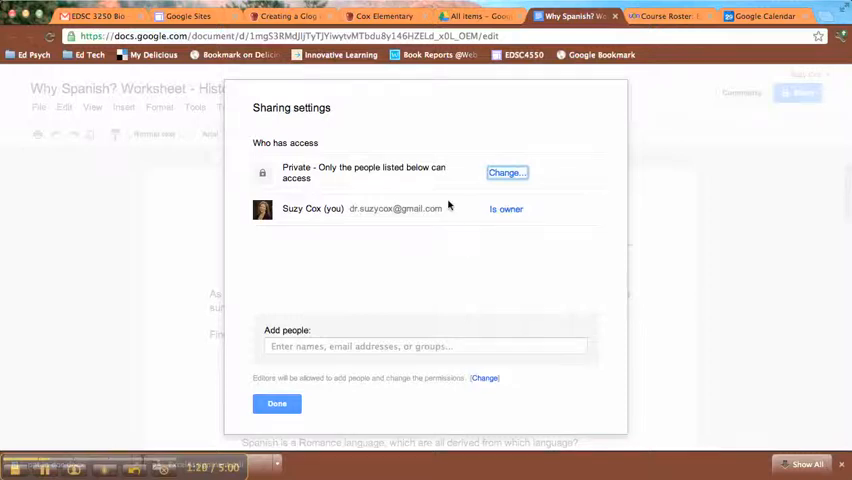
mouse_move(453, 207)
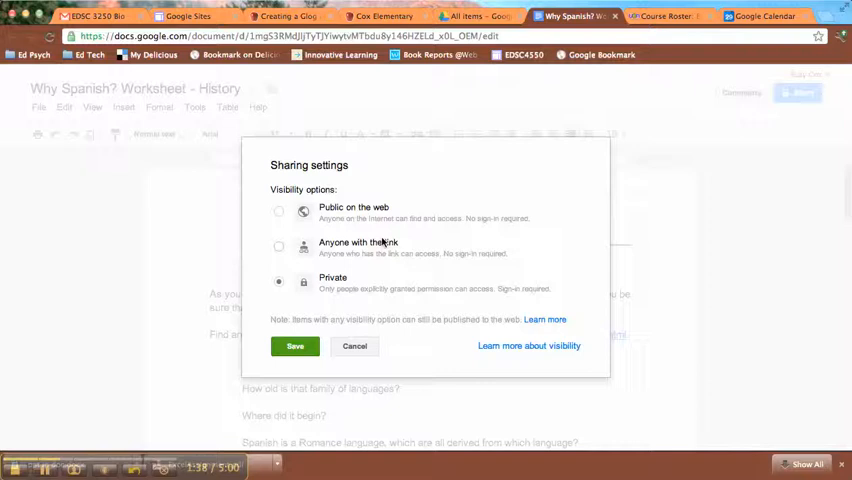
mouse_move(540, 201)
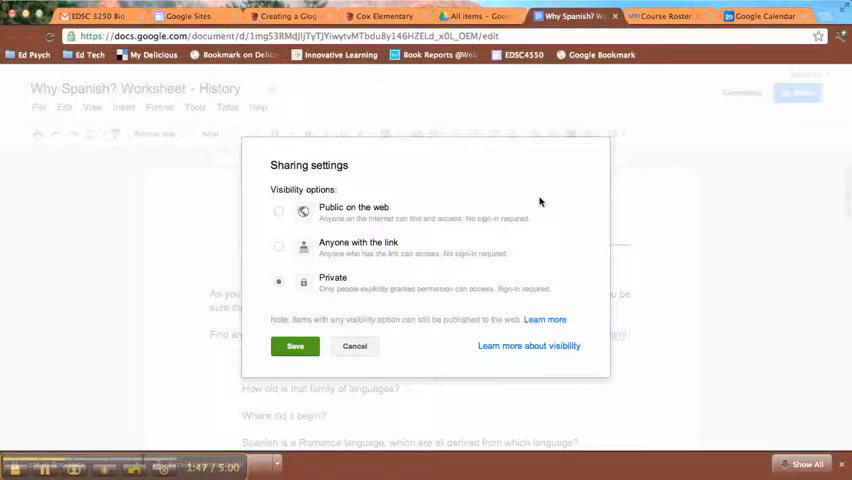
mouse_move(436, 238)
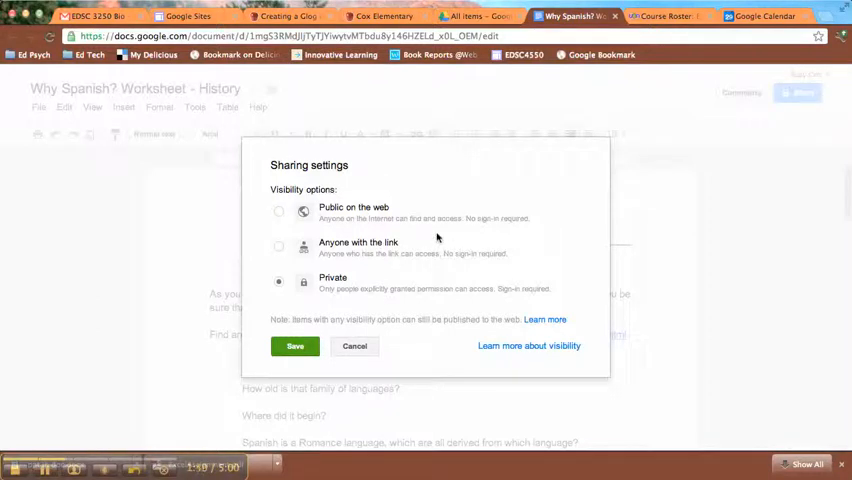
mouse_move(400, 211)
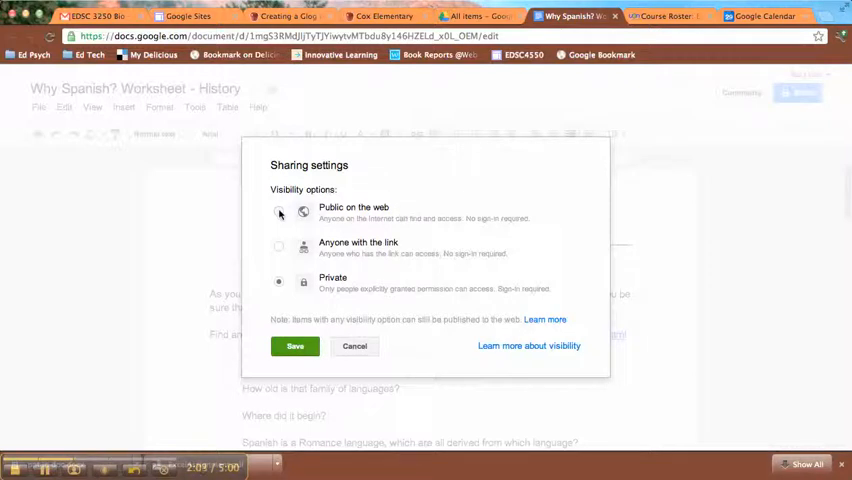
Step: Set the worksheet's visibility to Public on the web with Can view access and save
click(279, 211)
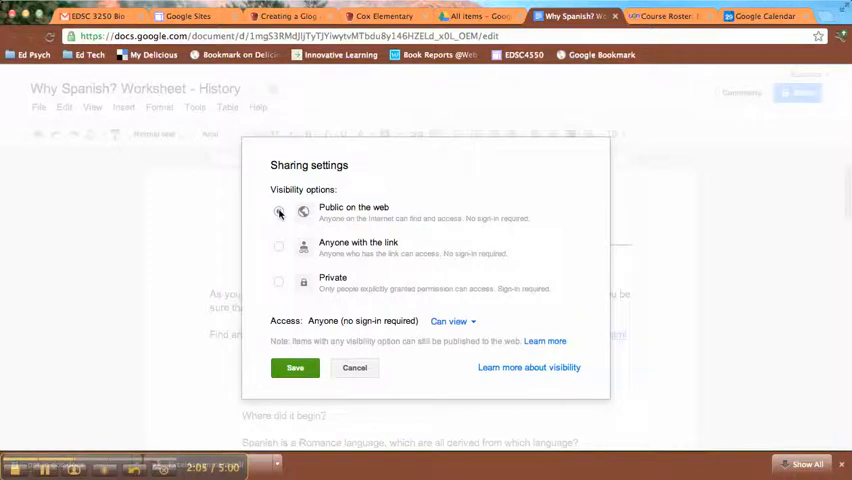
click(279, 211)
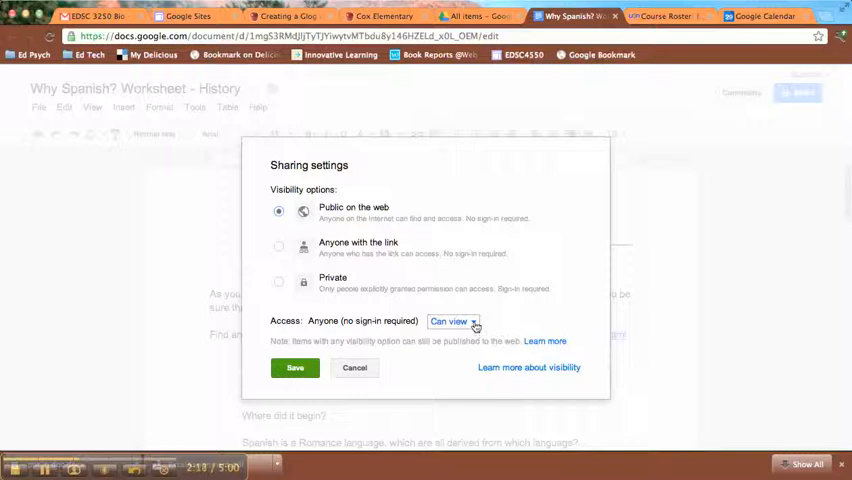
click(452, 321)
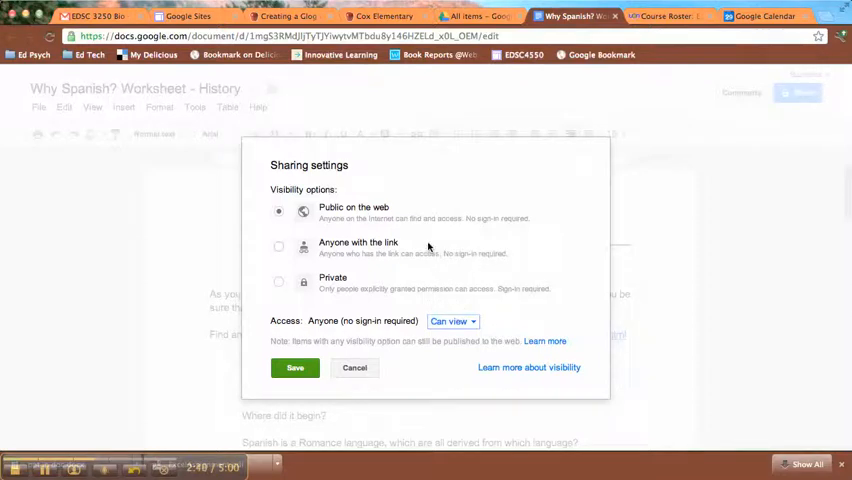
click(295, 368)
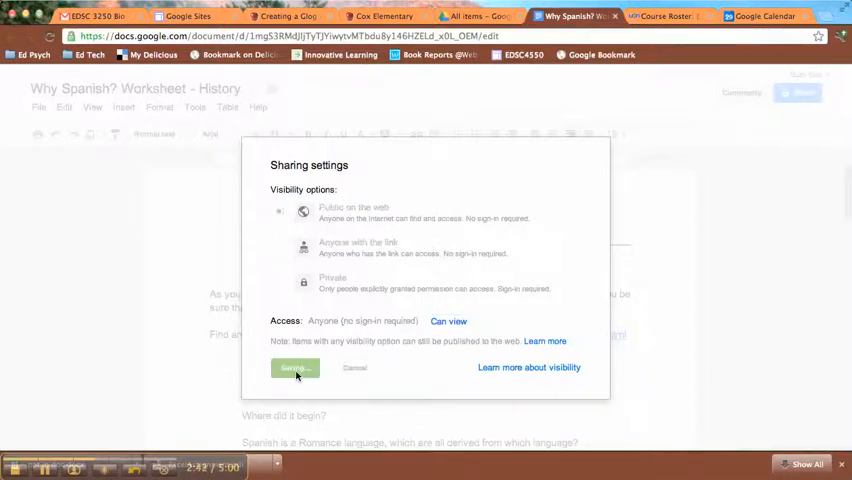
Step: Close the Sharing settings dialog with Done and return to the worksheet
click(295, 368)
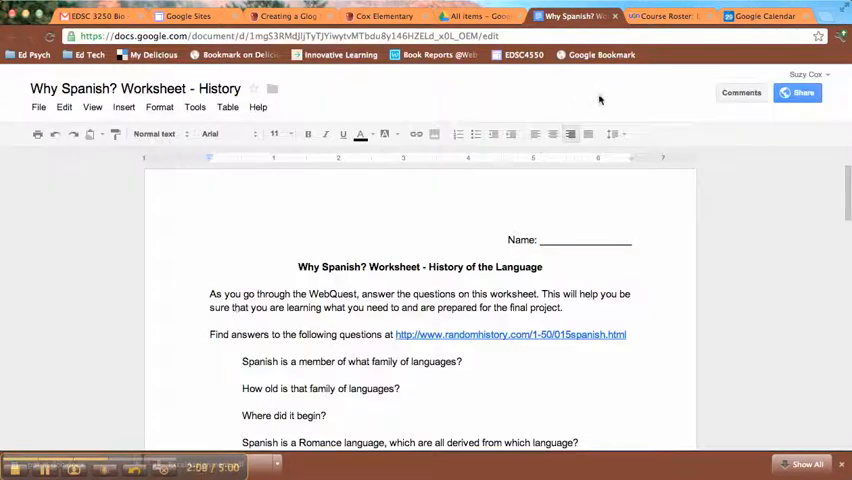
click(508, 239)
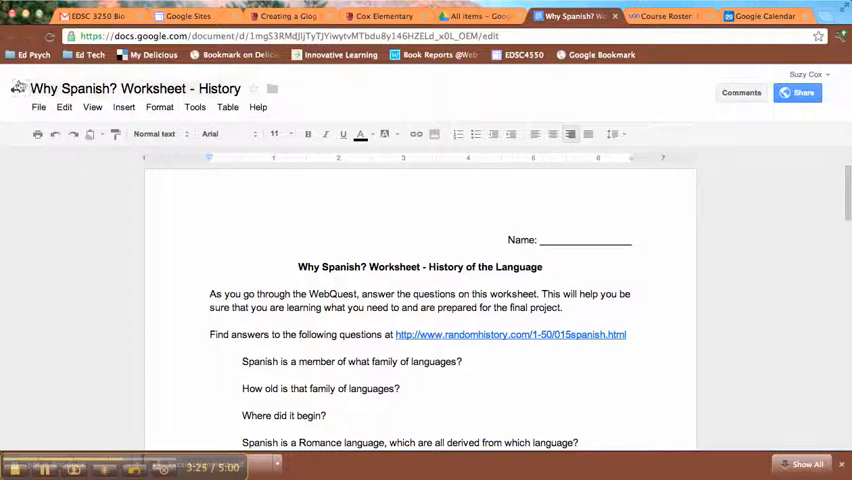
Step: Stop publishing the worksheet via File > Publish to the web and confirm
click(38, 107)
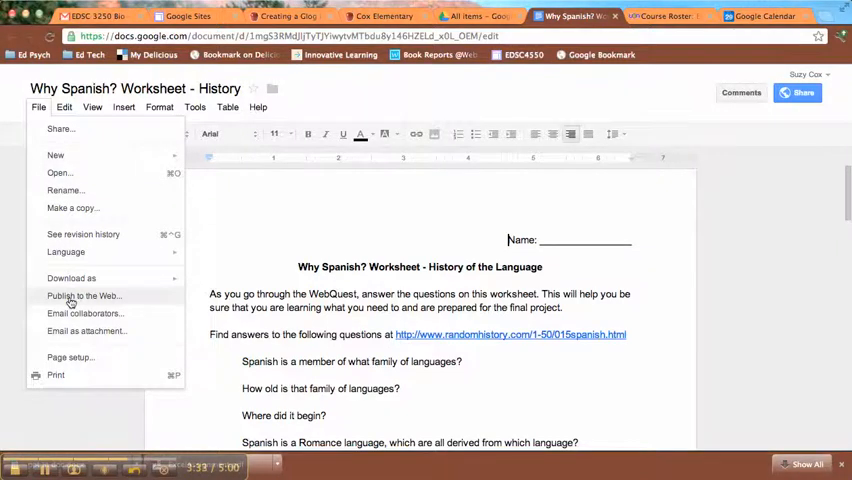
click(84, 295)
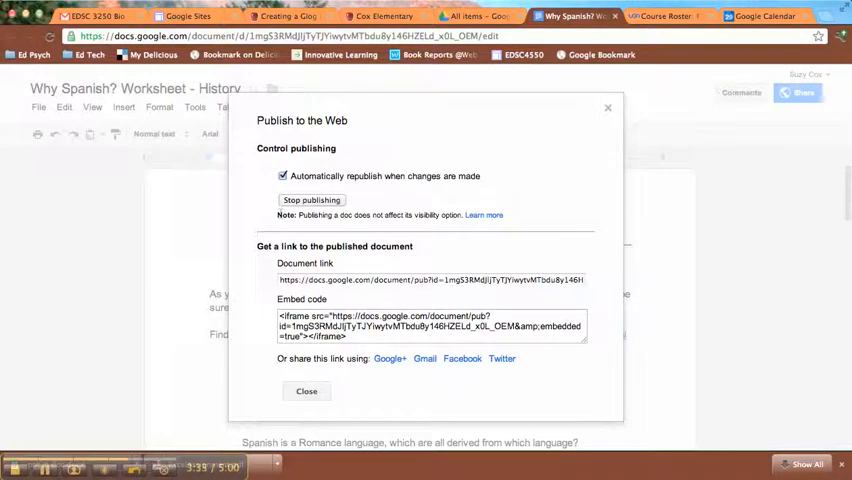
click(311, 200)
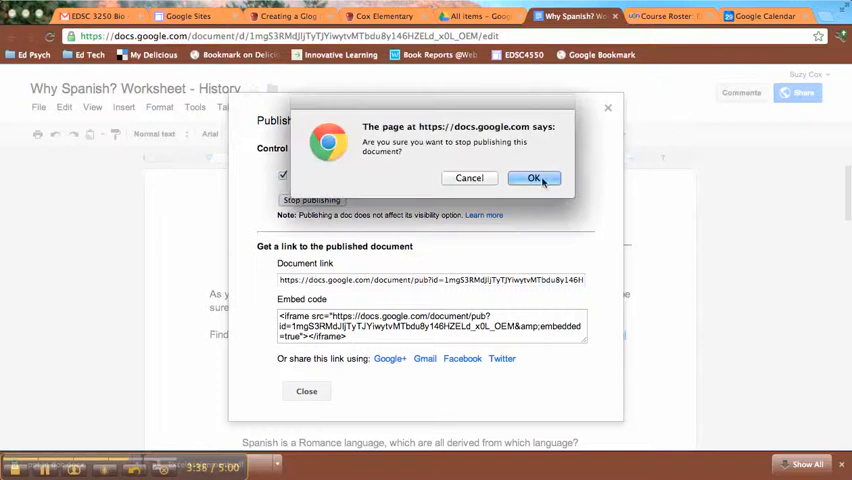
click(534, 178)
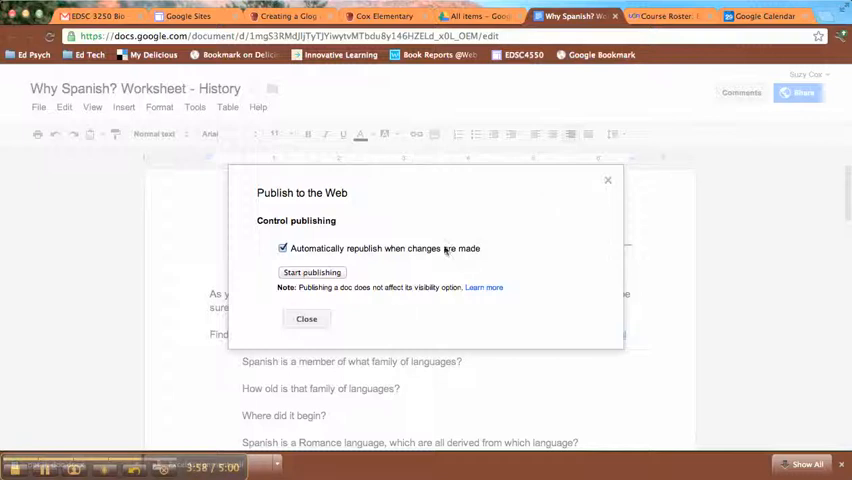
Step: Republish the worksheet via File > Publish to the web, confirm, then close the dialog
click(307, 318)
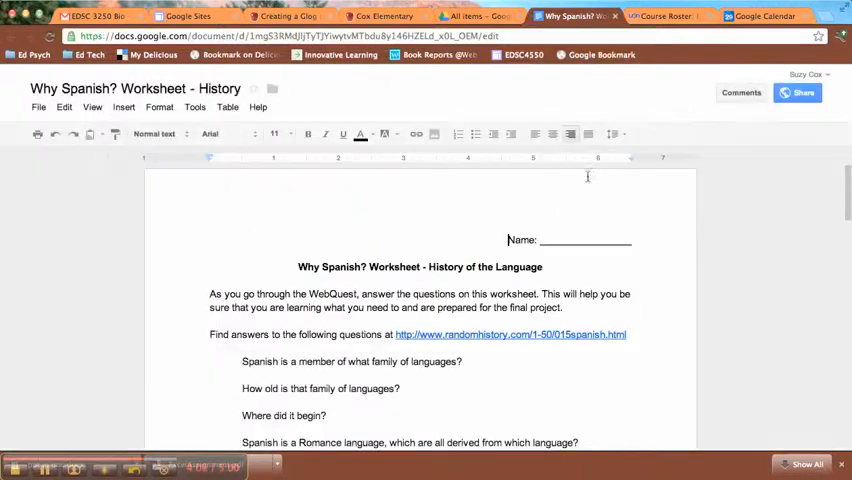
click(38, 107)
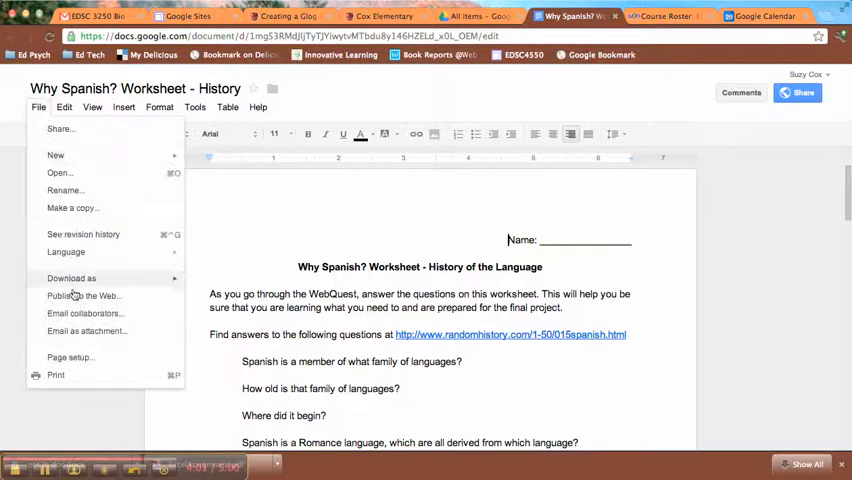
click(84, 295)
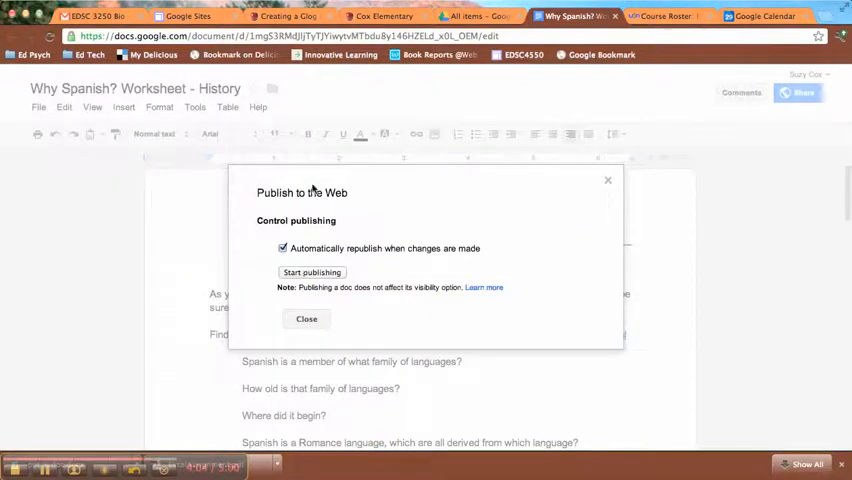
mouse_move(443, 261)
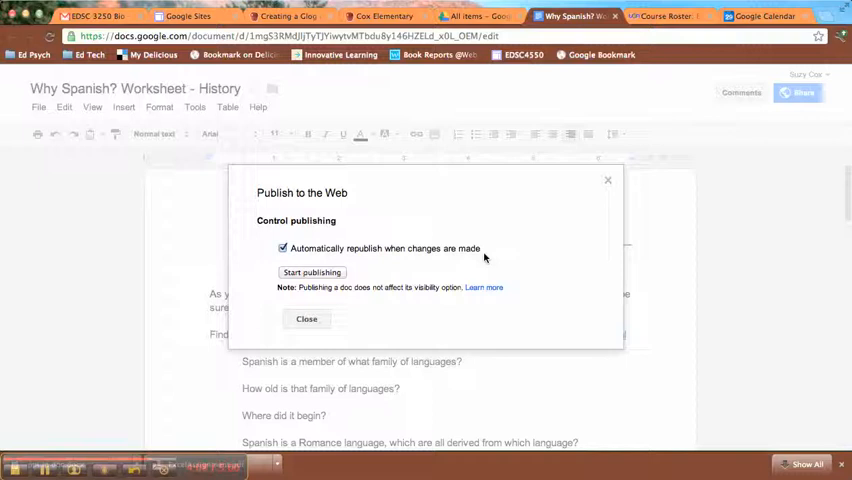
mouse_move(483, 250)
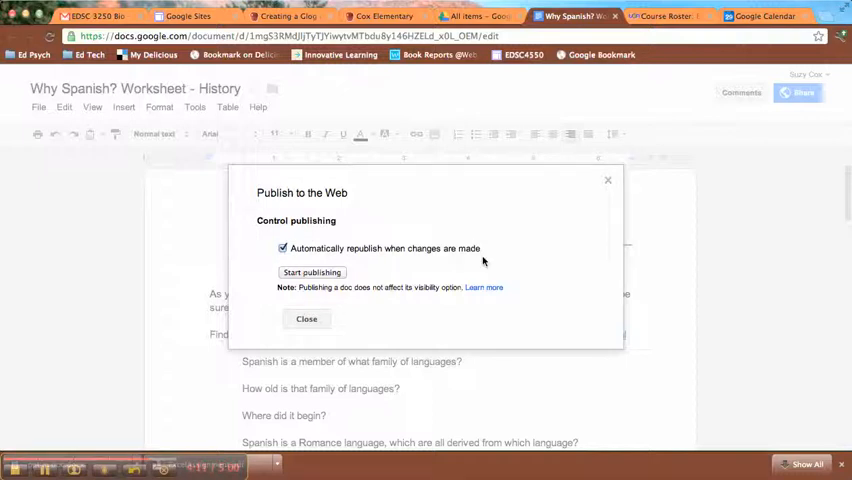
mouse_move(362, 262)
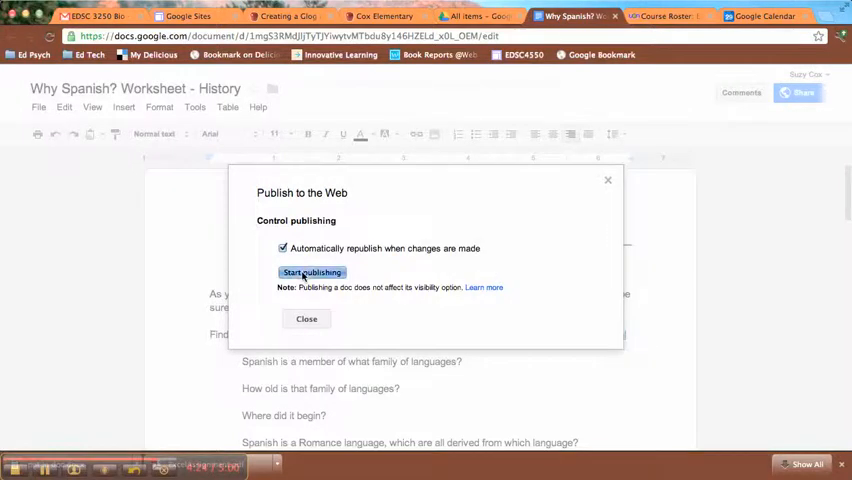
click(312, 272)
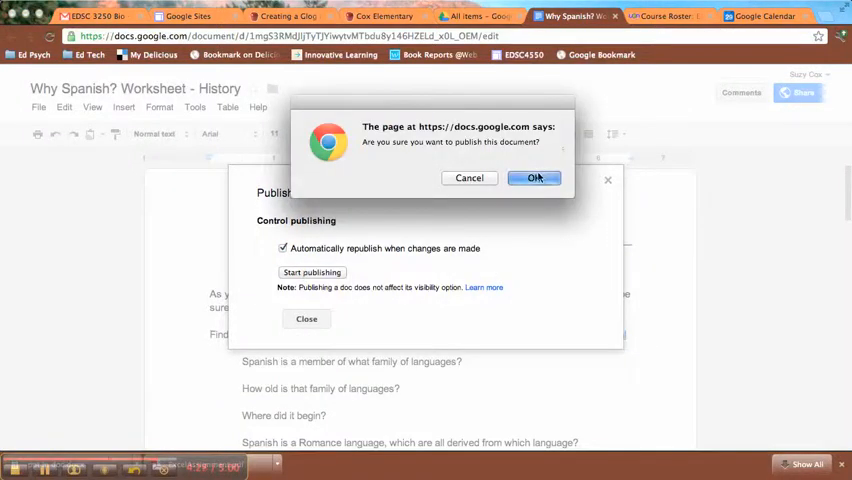
click(535, 178)
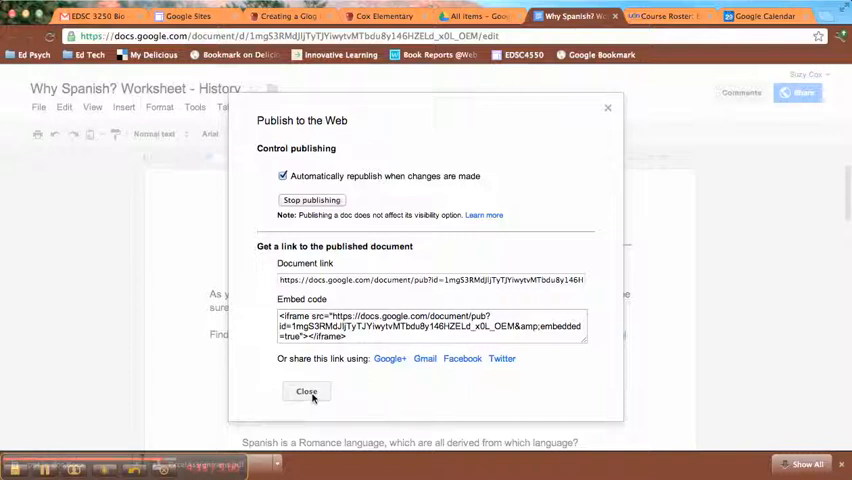
click(306, 391)
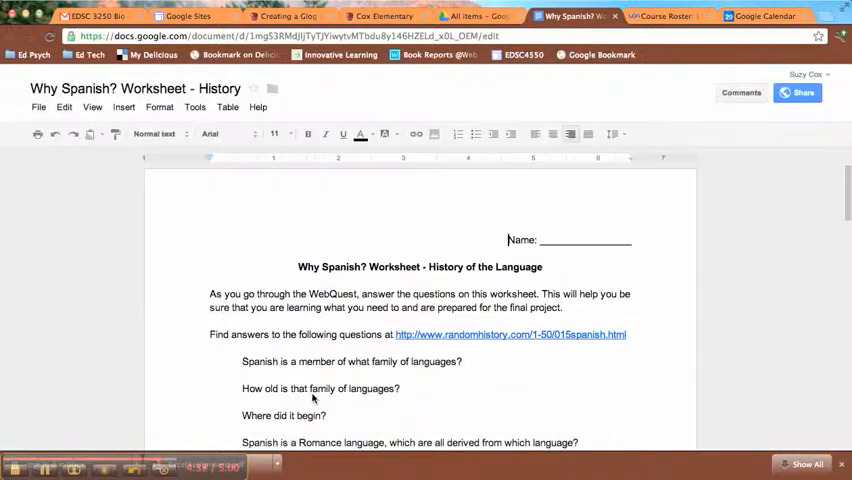